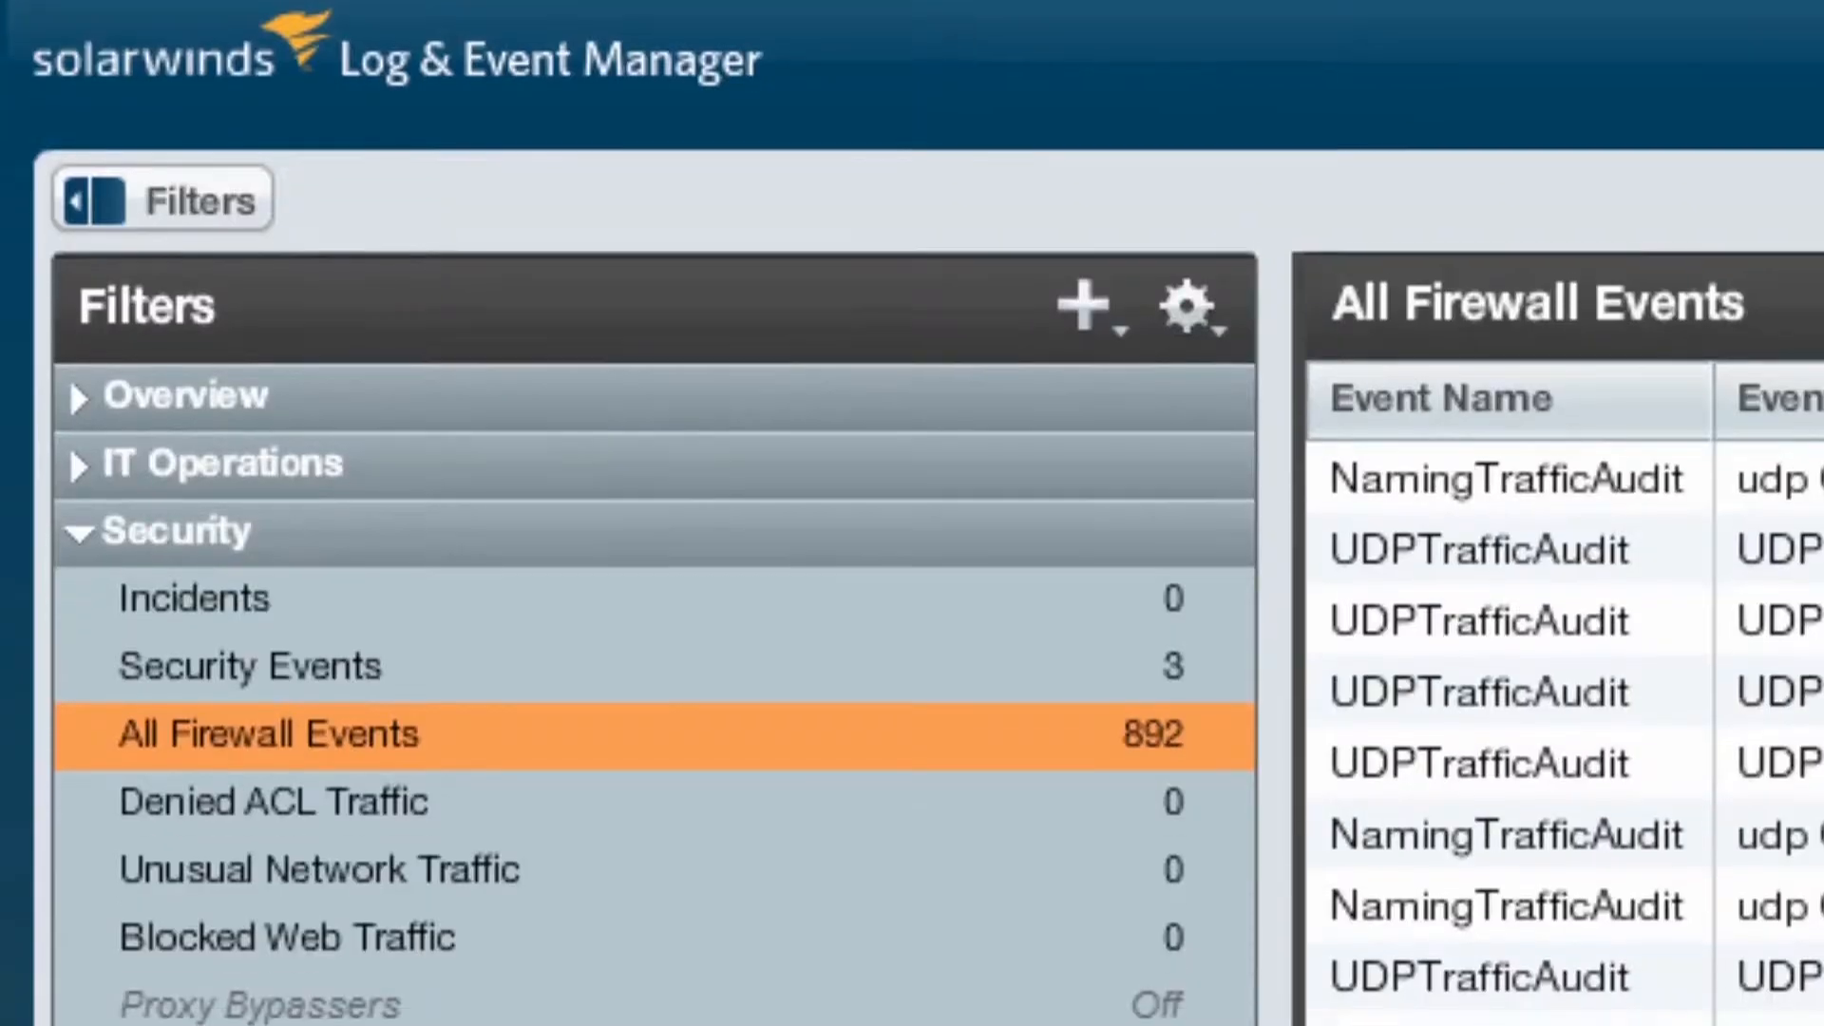
Scroll the Filters pane to reach the Authentication group's User Logons filter.
scroll(down, 3)
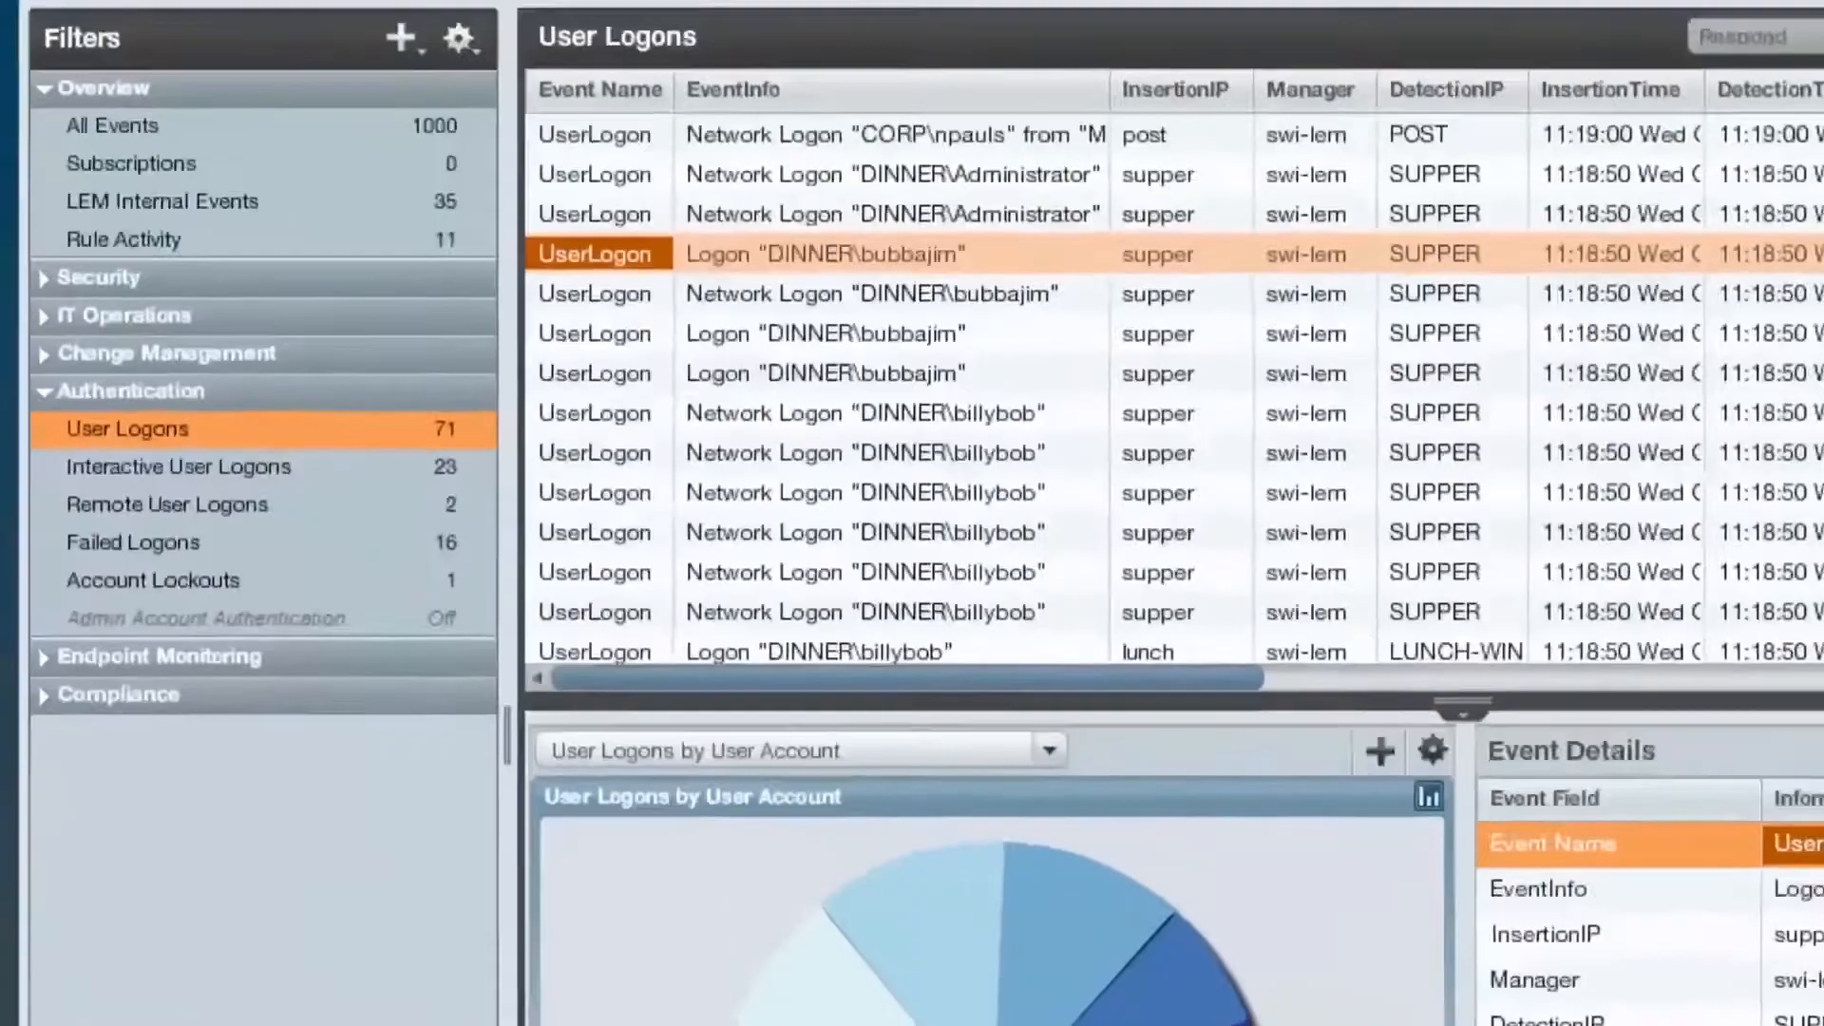
Show the All Network Traffic events, then bring up the Rules list with Rule Templates.
click(114, 549)
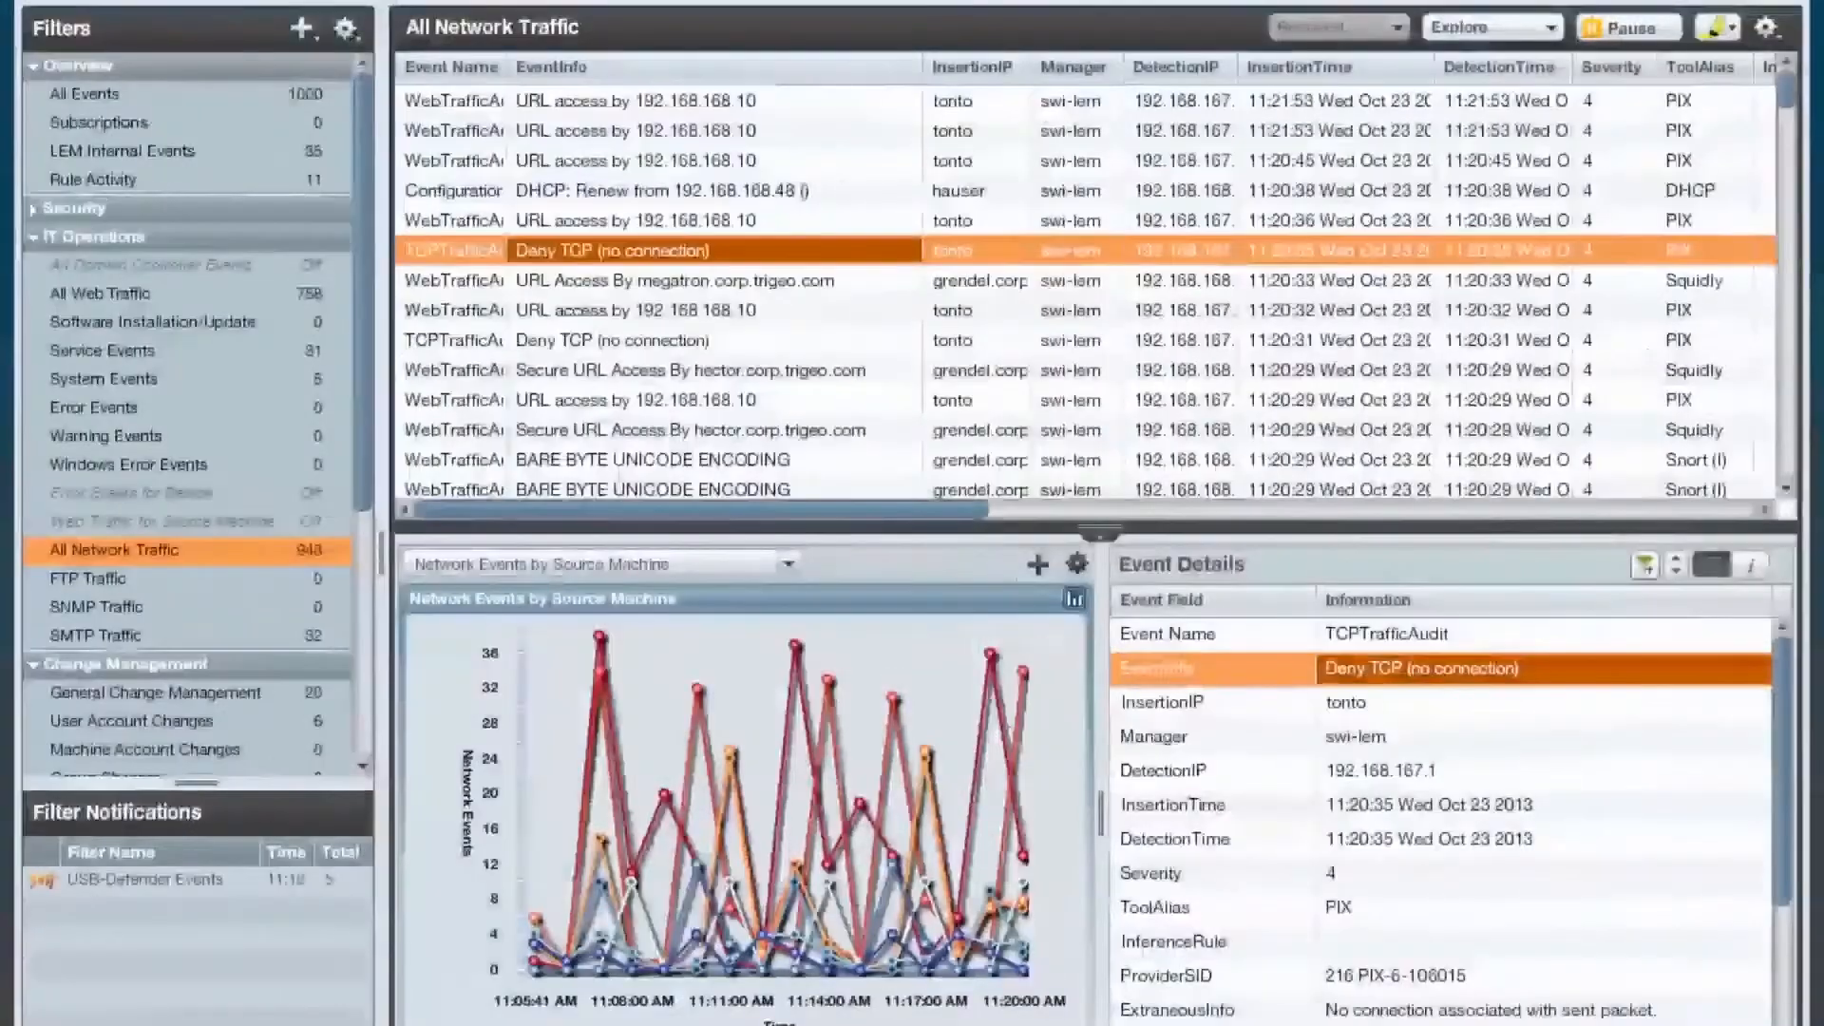
click(103, 292)
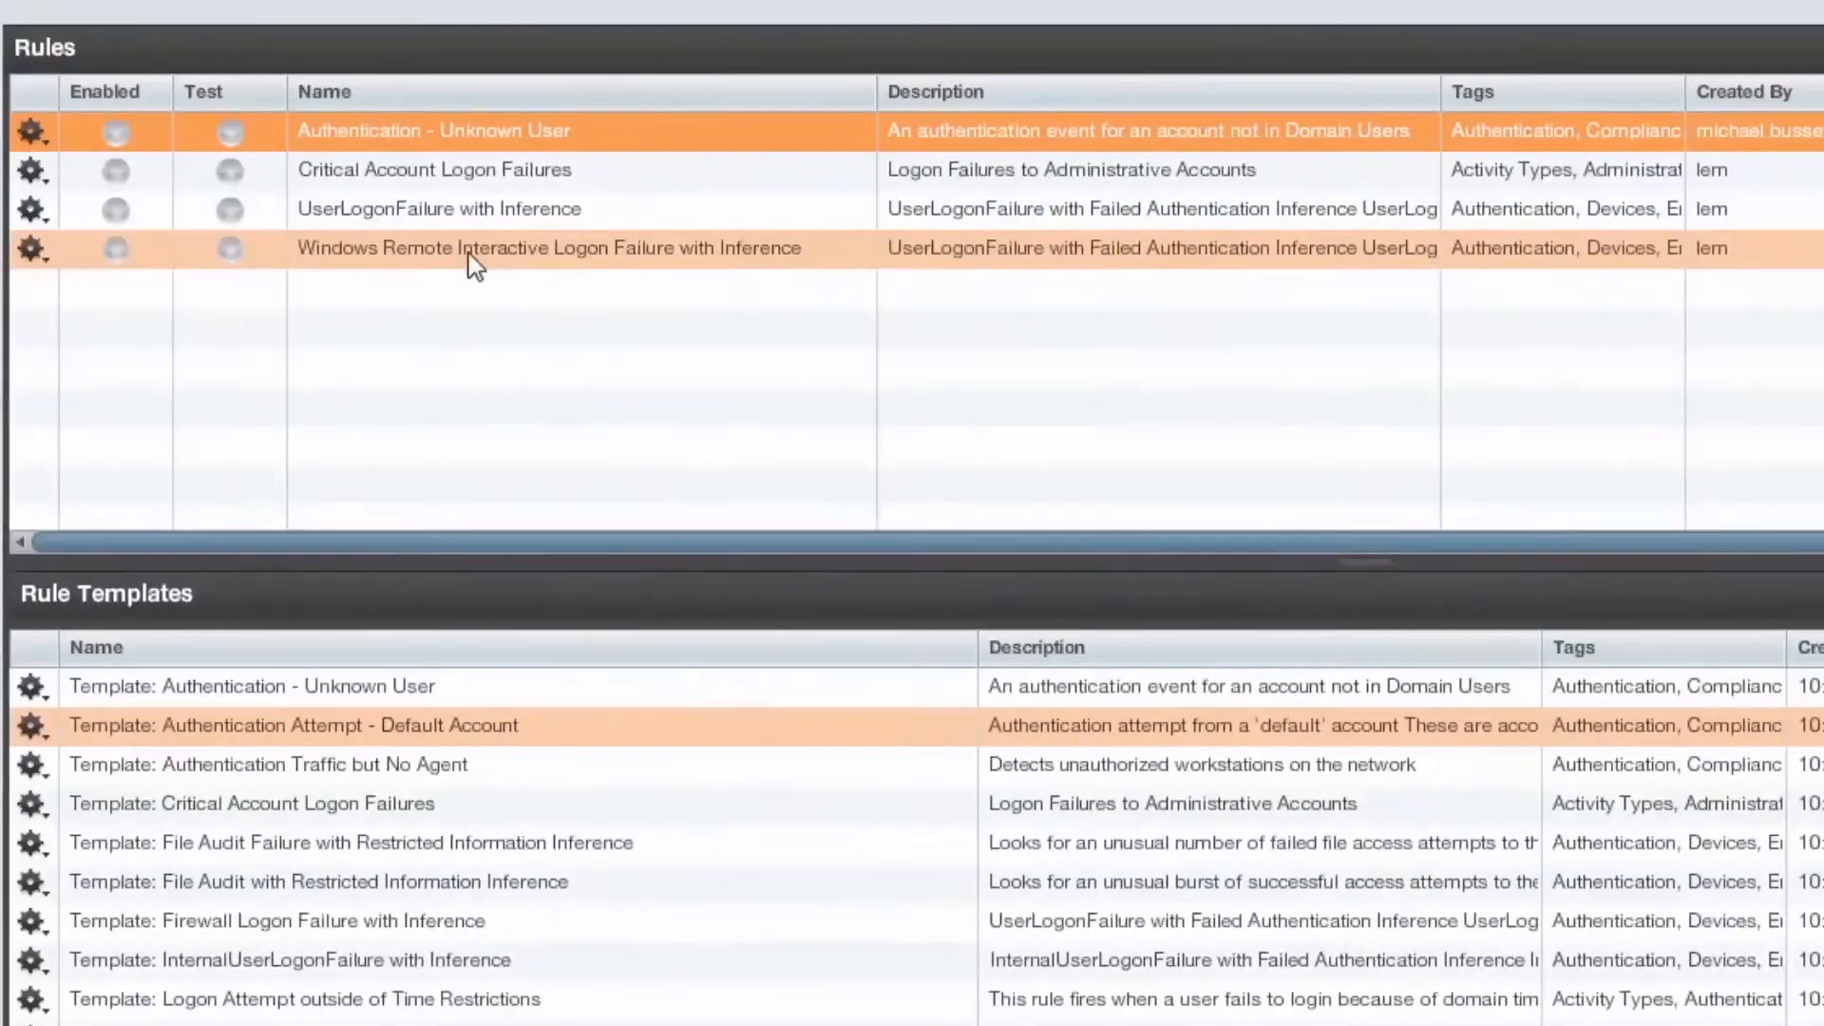
Review the UserLogonFailure with Inference rule's correlation settings, then list Local/Domain Authentication templates.
click(547, 247)
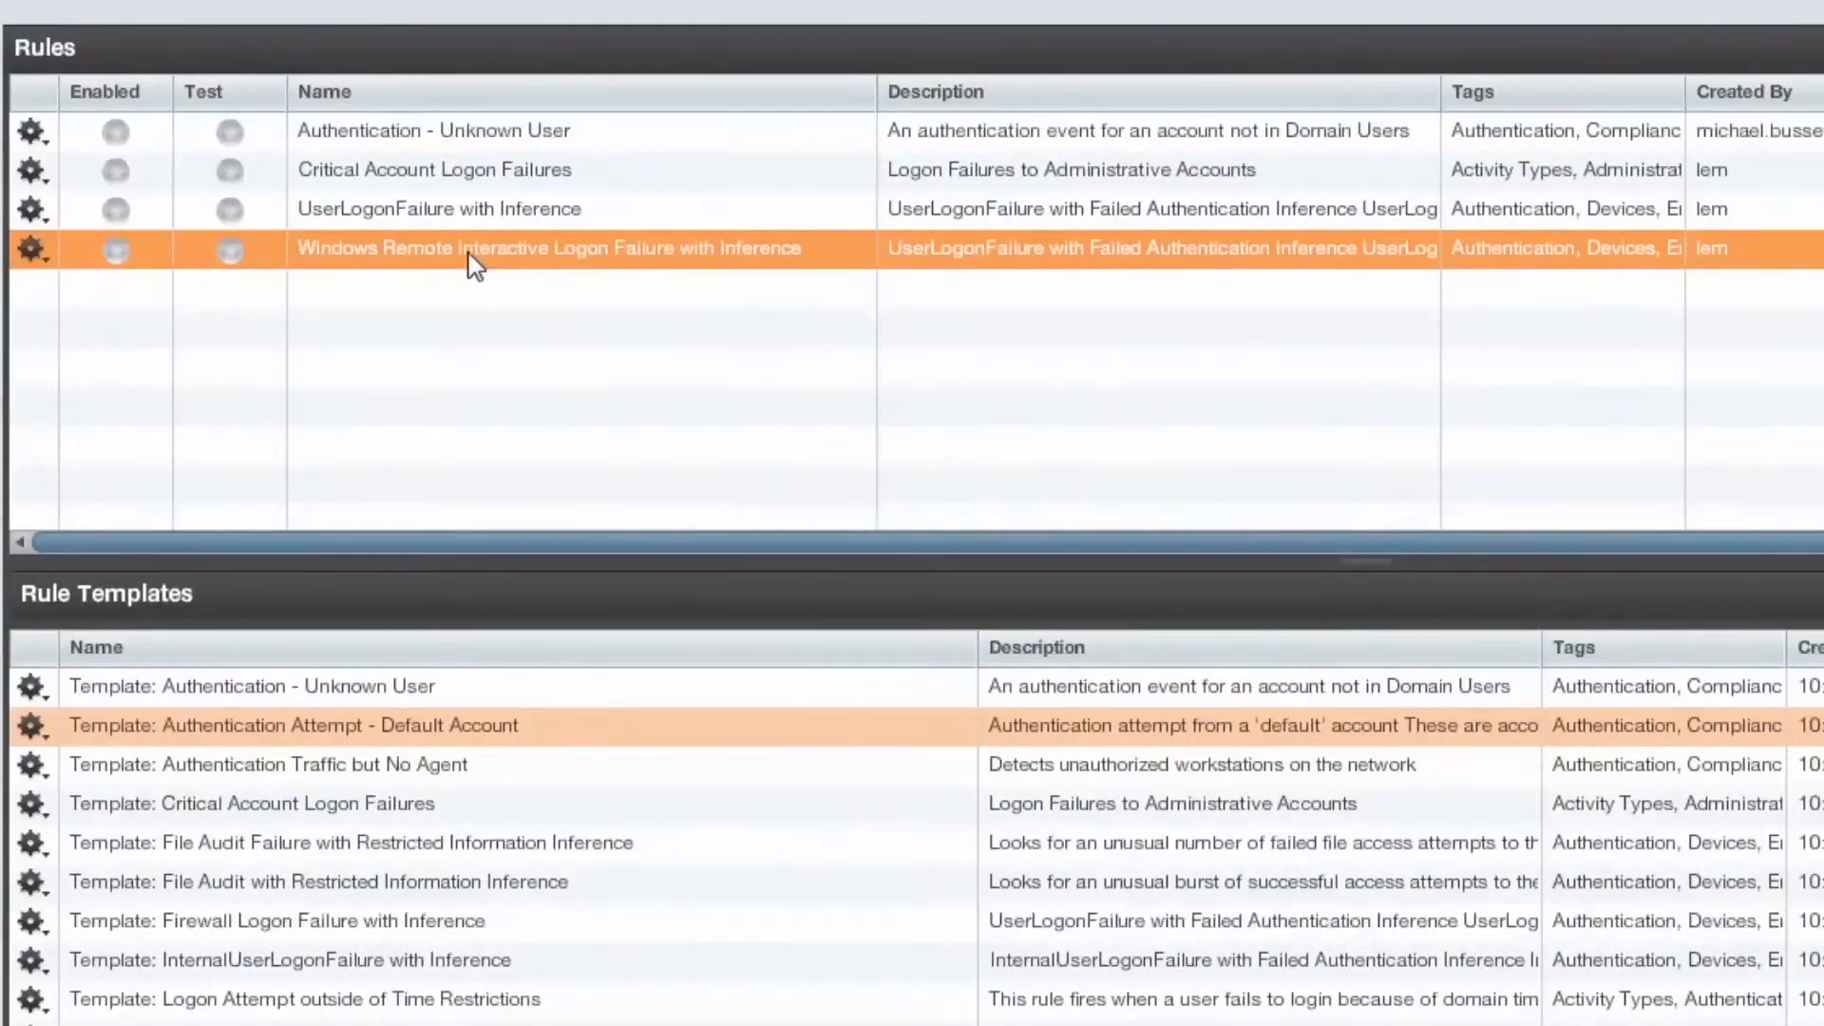
click(465, 209)
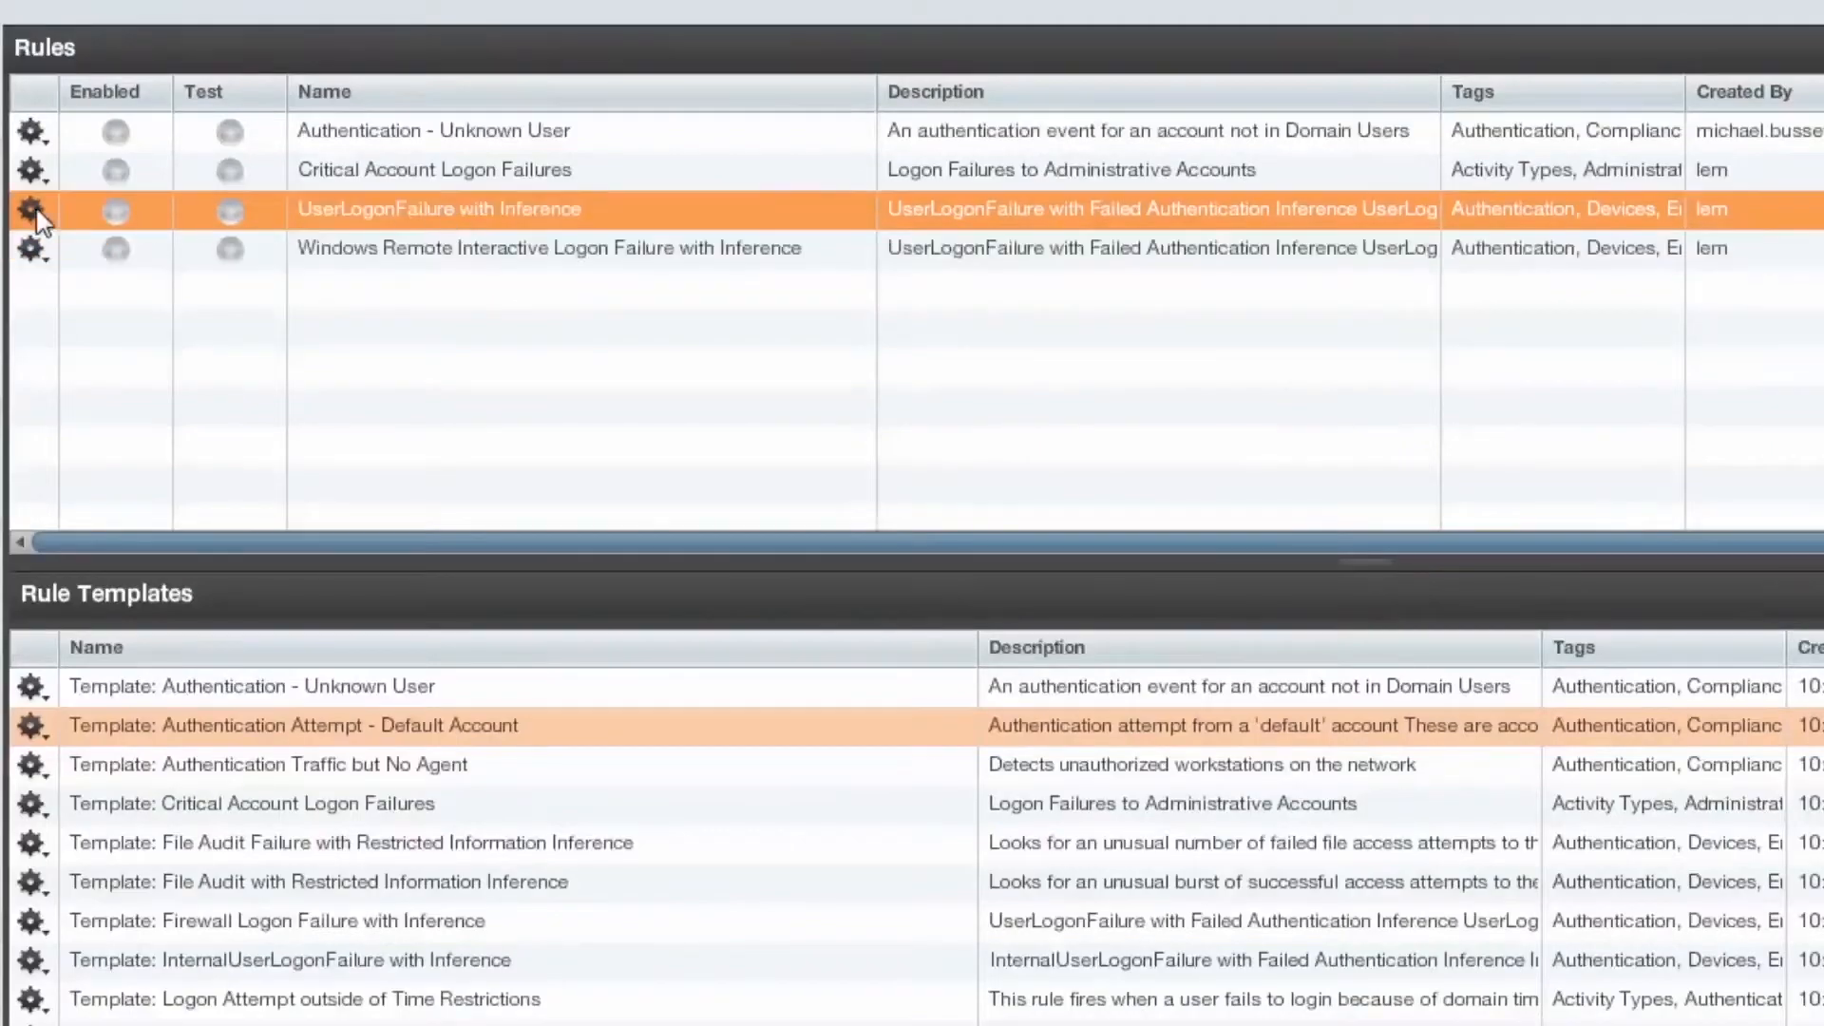
double_click(439, 209)
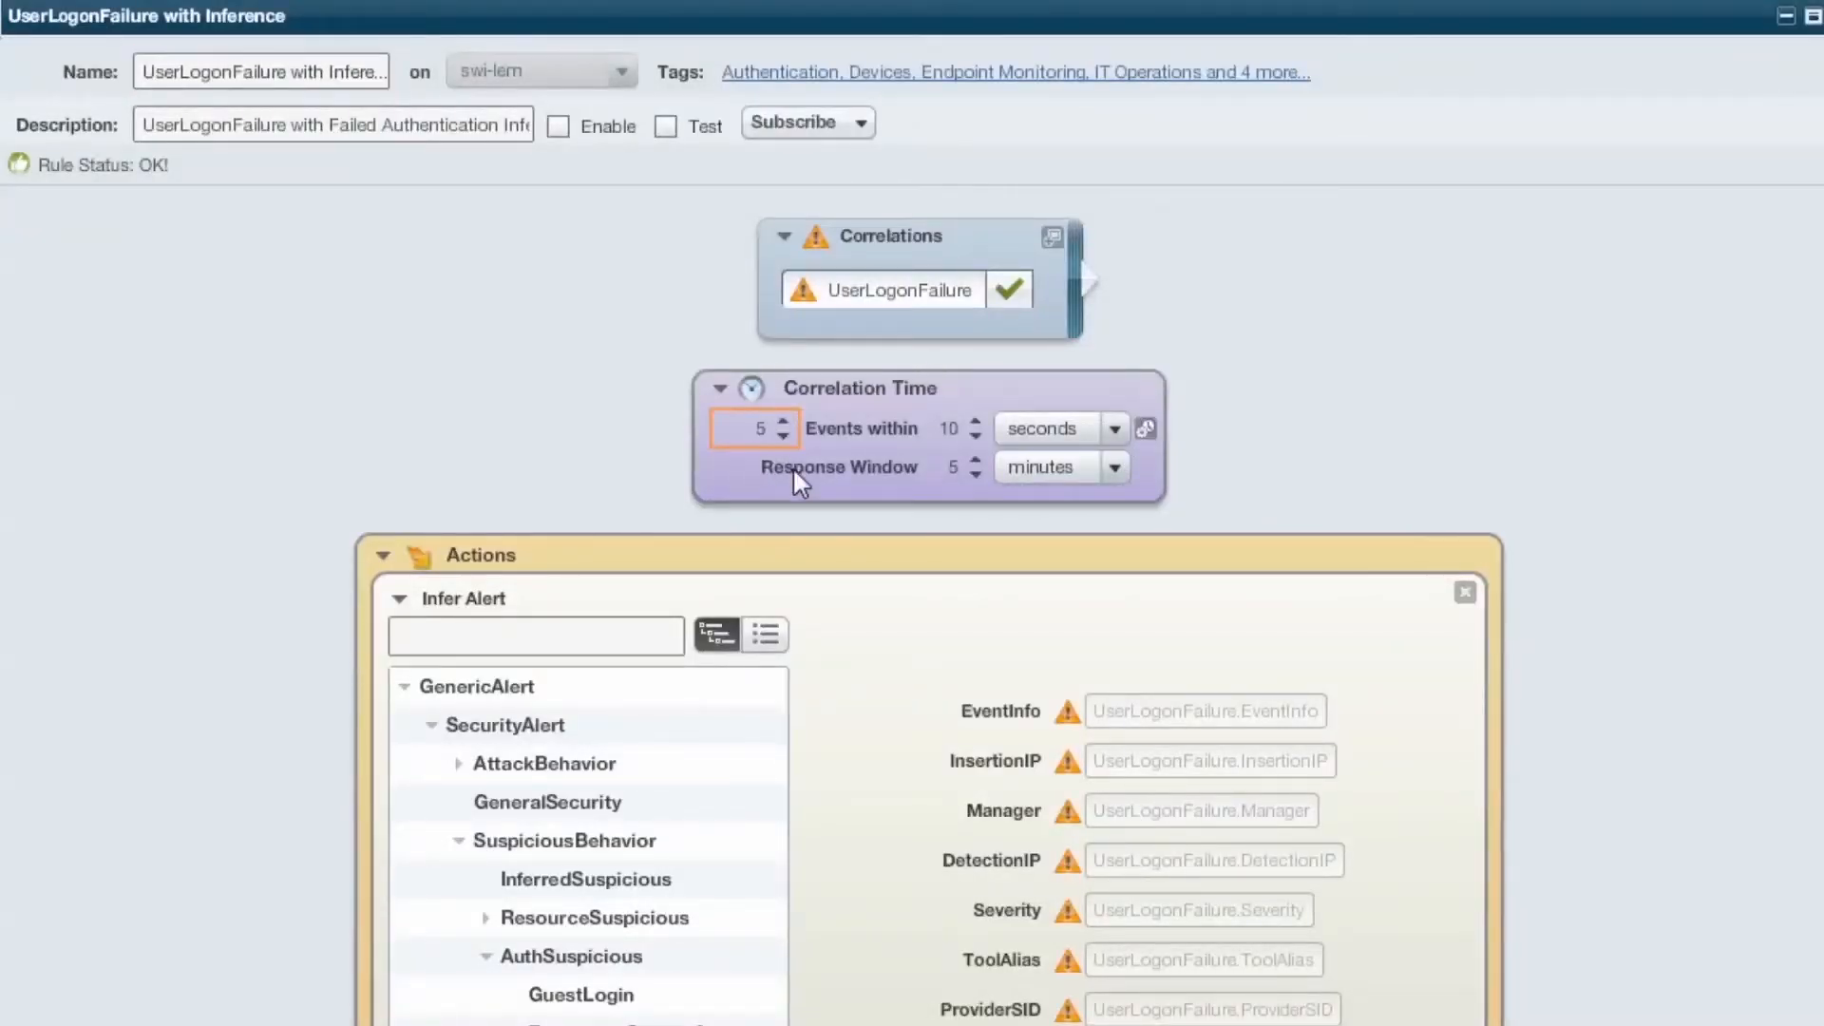
click(751, 428)
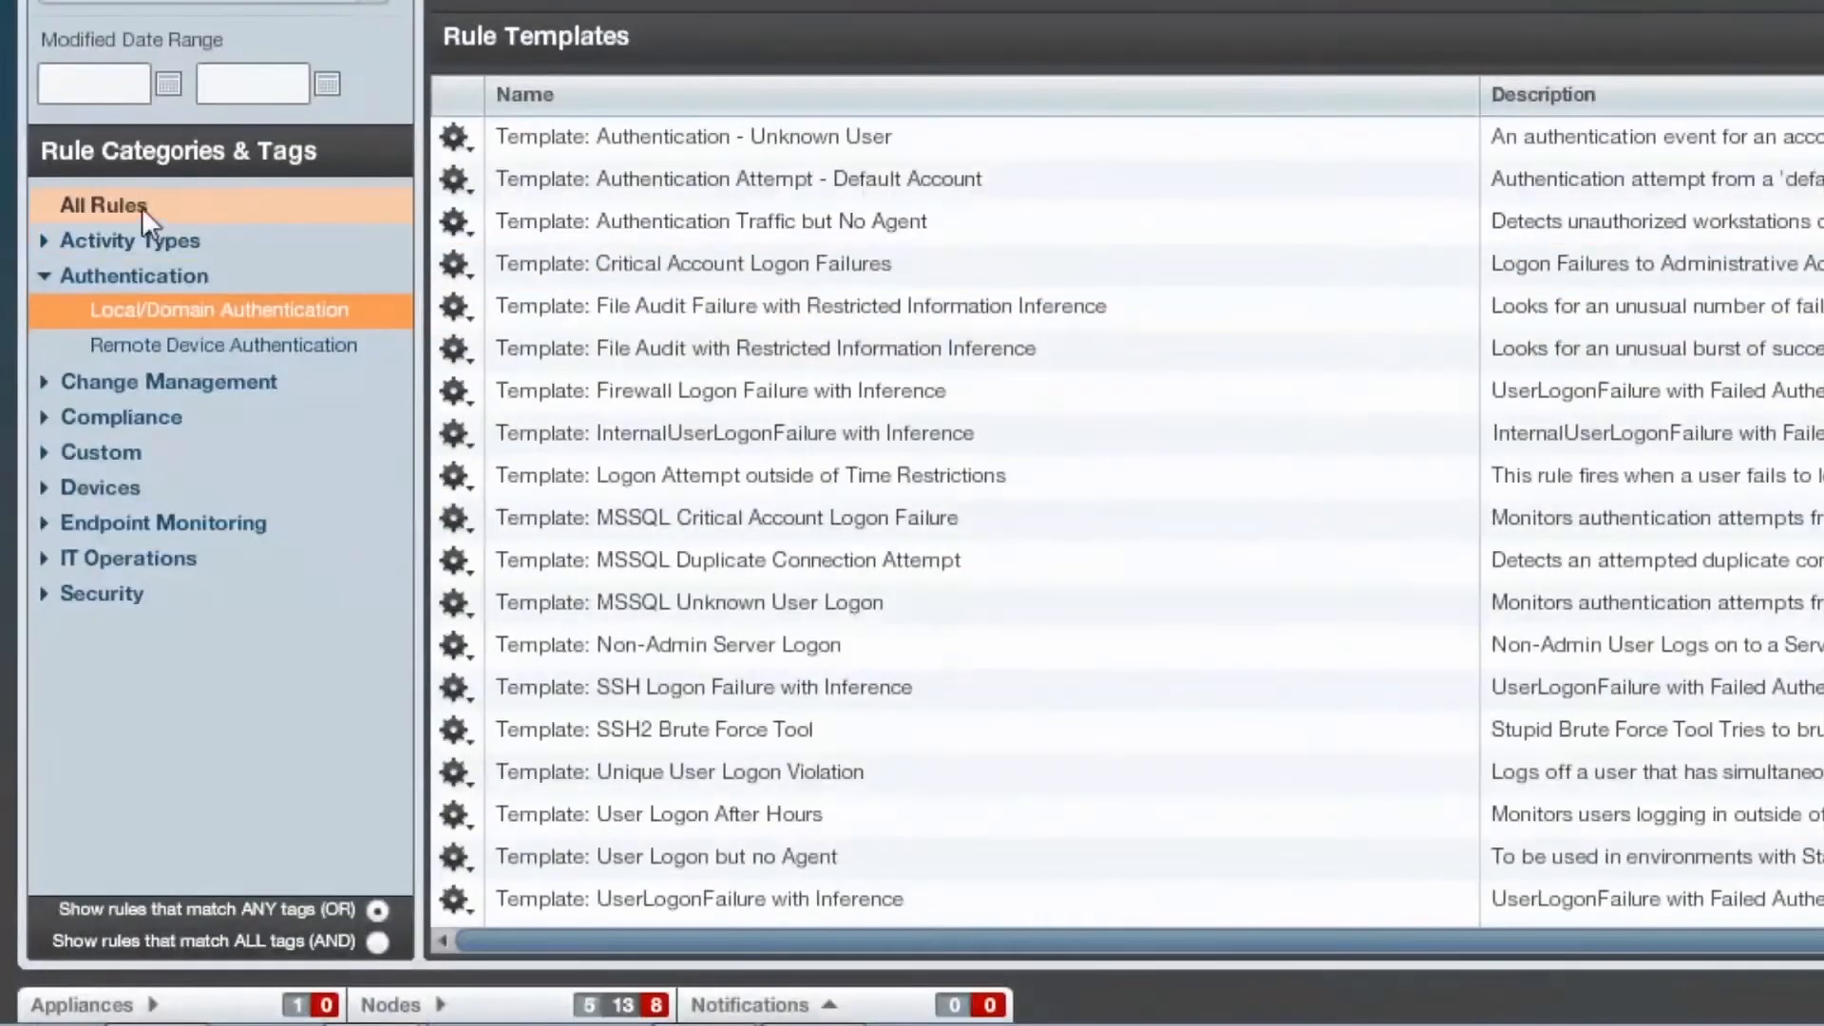
List templates from all rule categories and select the Authentication Attempt - Default Account template.
click(103, 205)
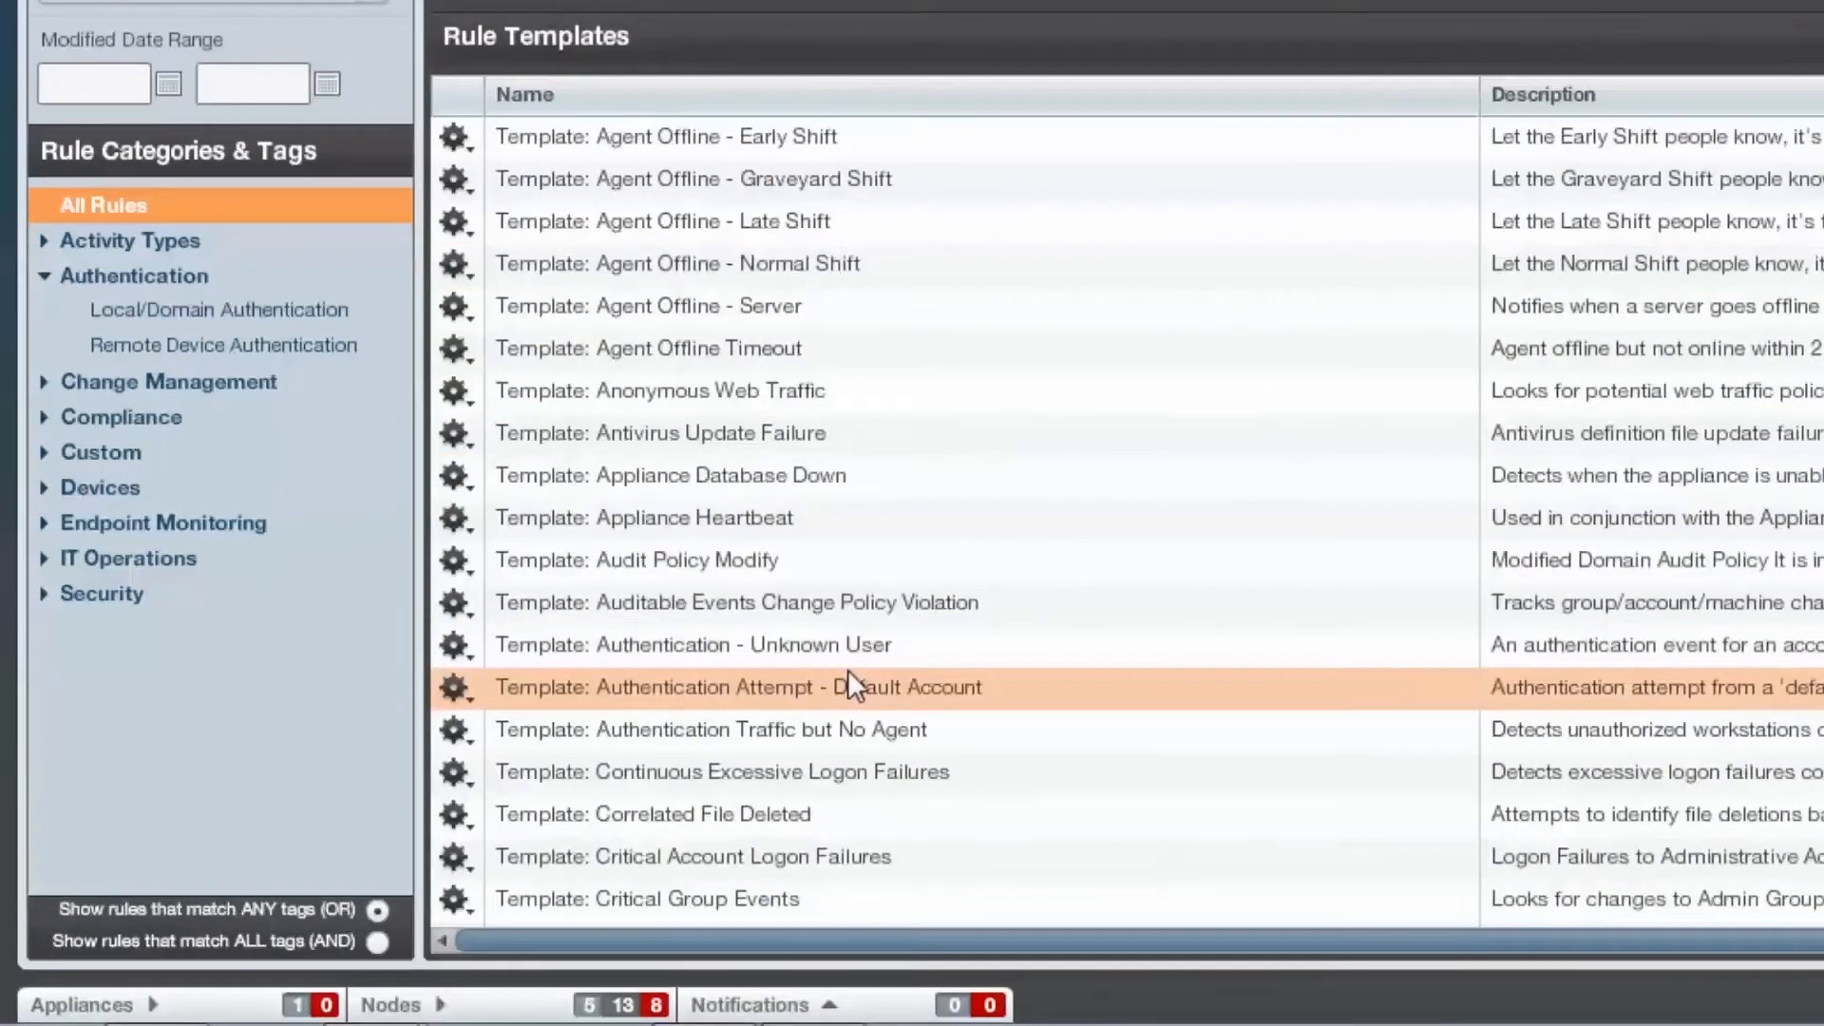
click(1147, 52)
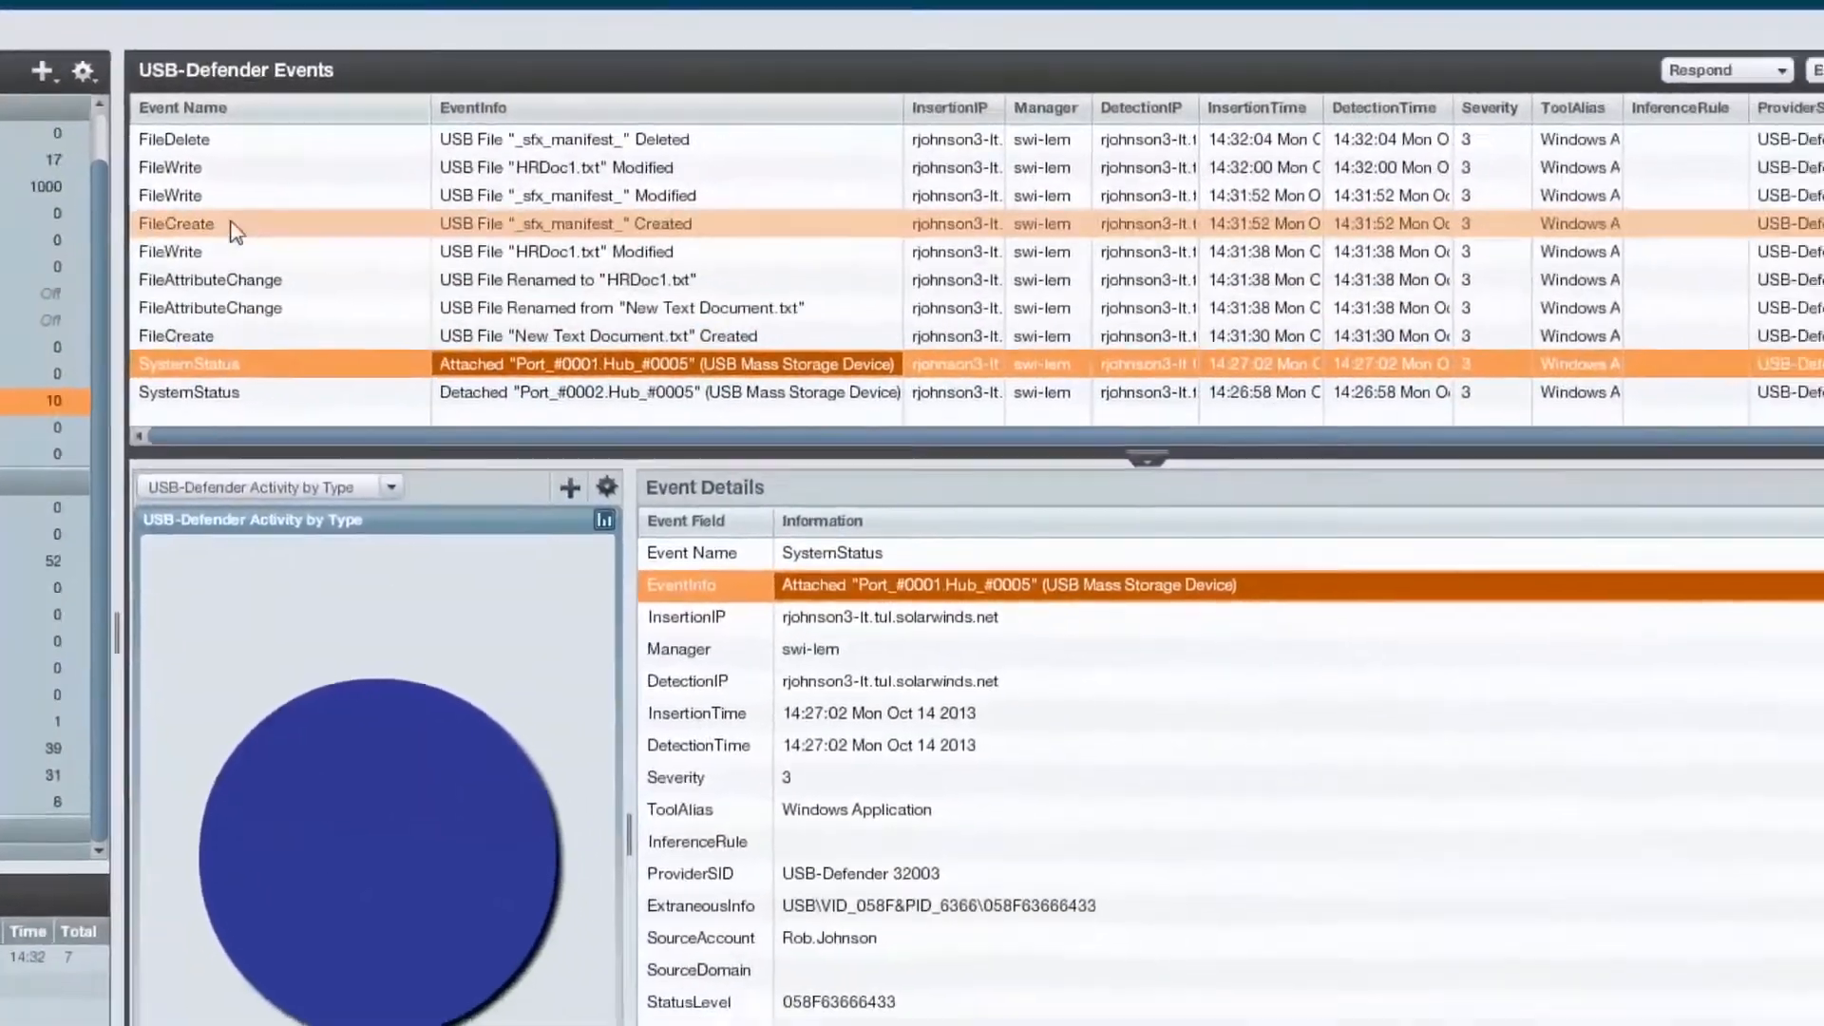
View the USB FileDelete event's details and its available Respond actions.
click(175, 127)
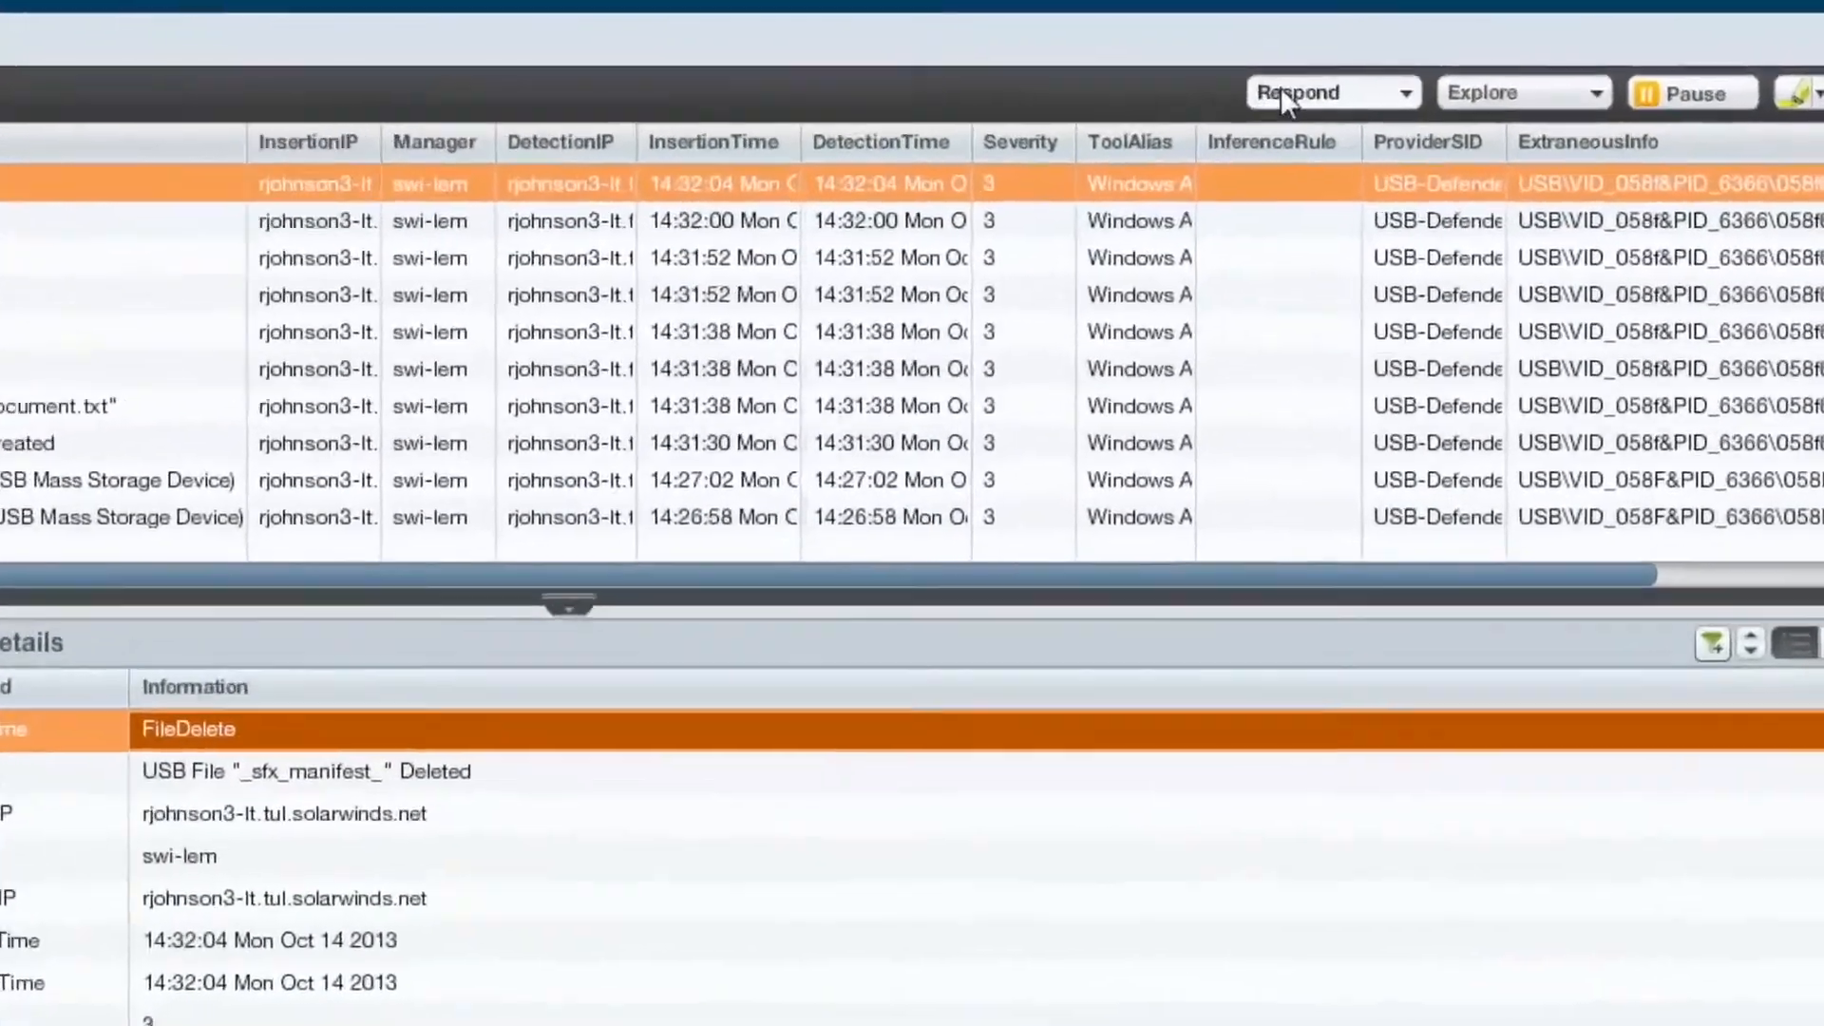
click(1332, 91)
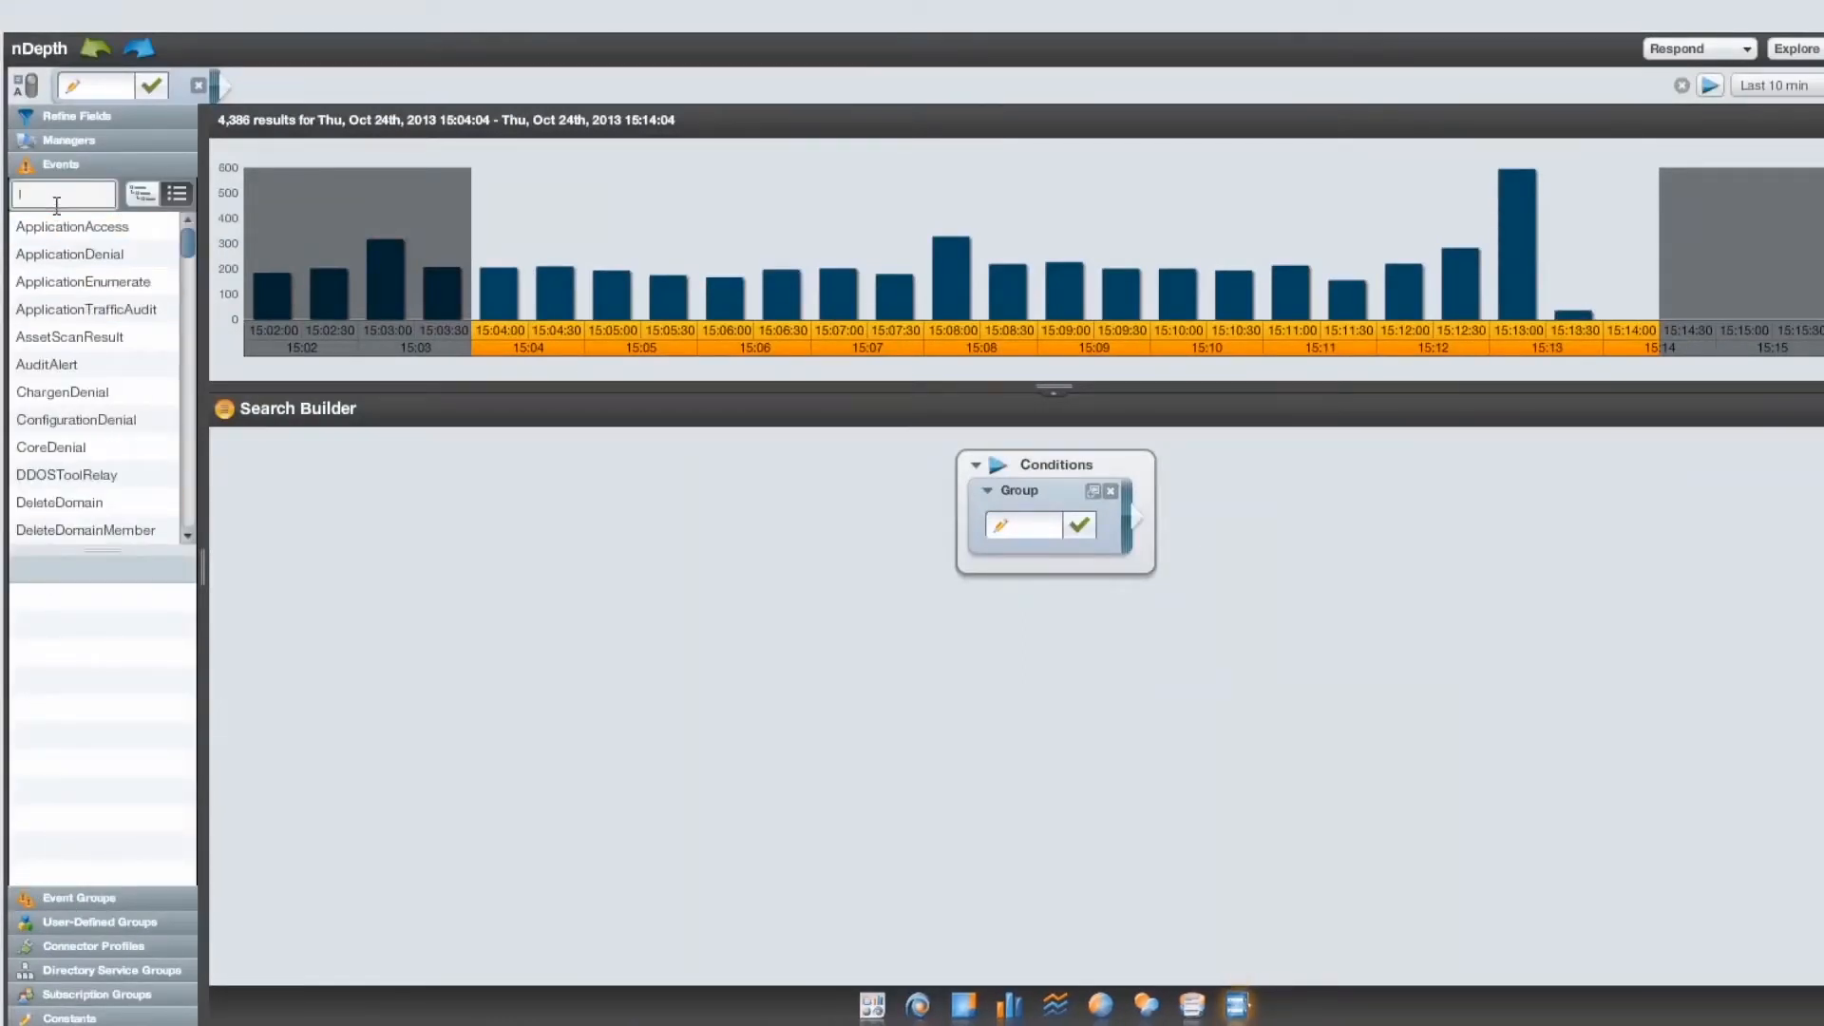
Search nDepth events for 'logon', then go to the Build rules and templates view.
text(logon)
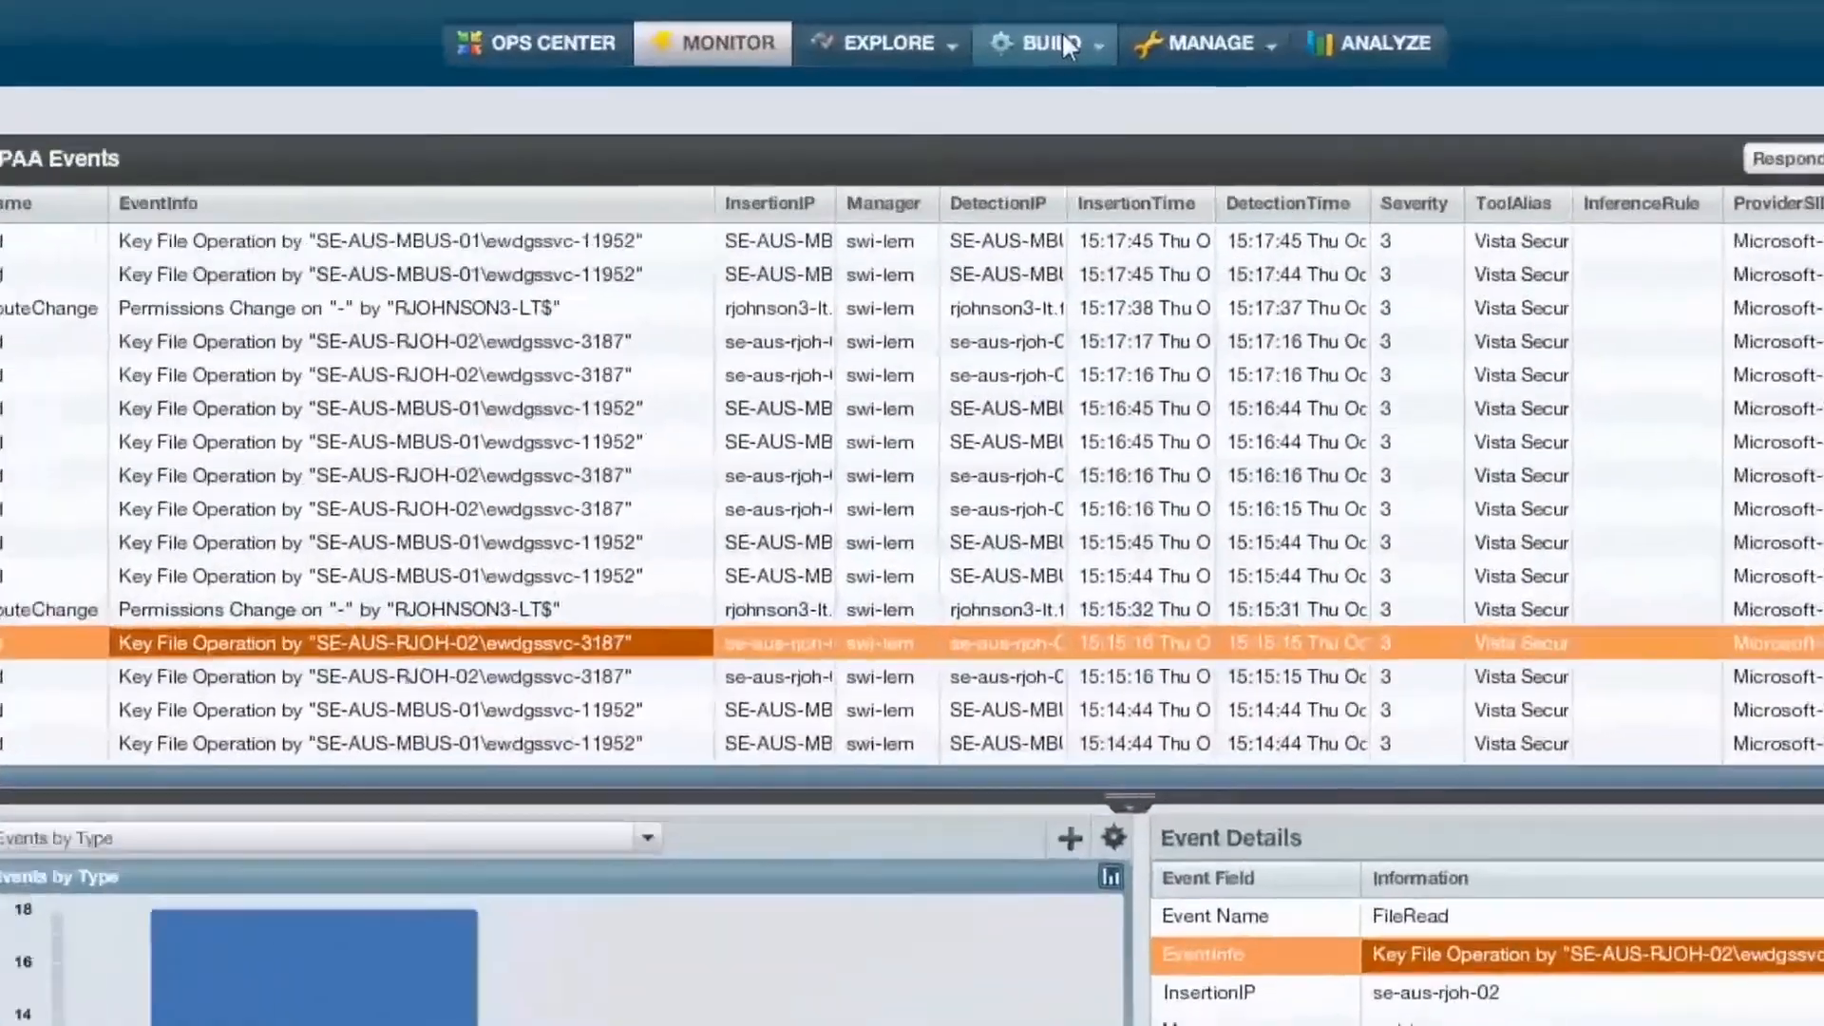
click(1044, 44)
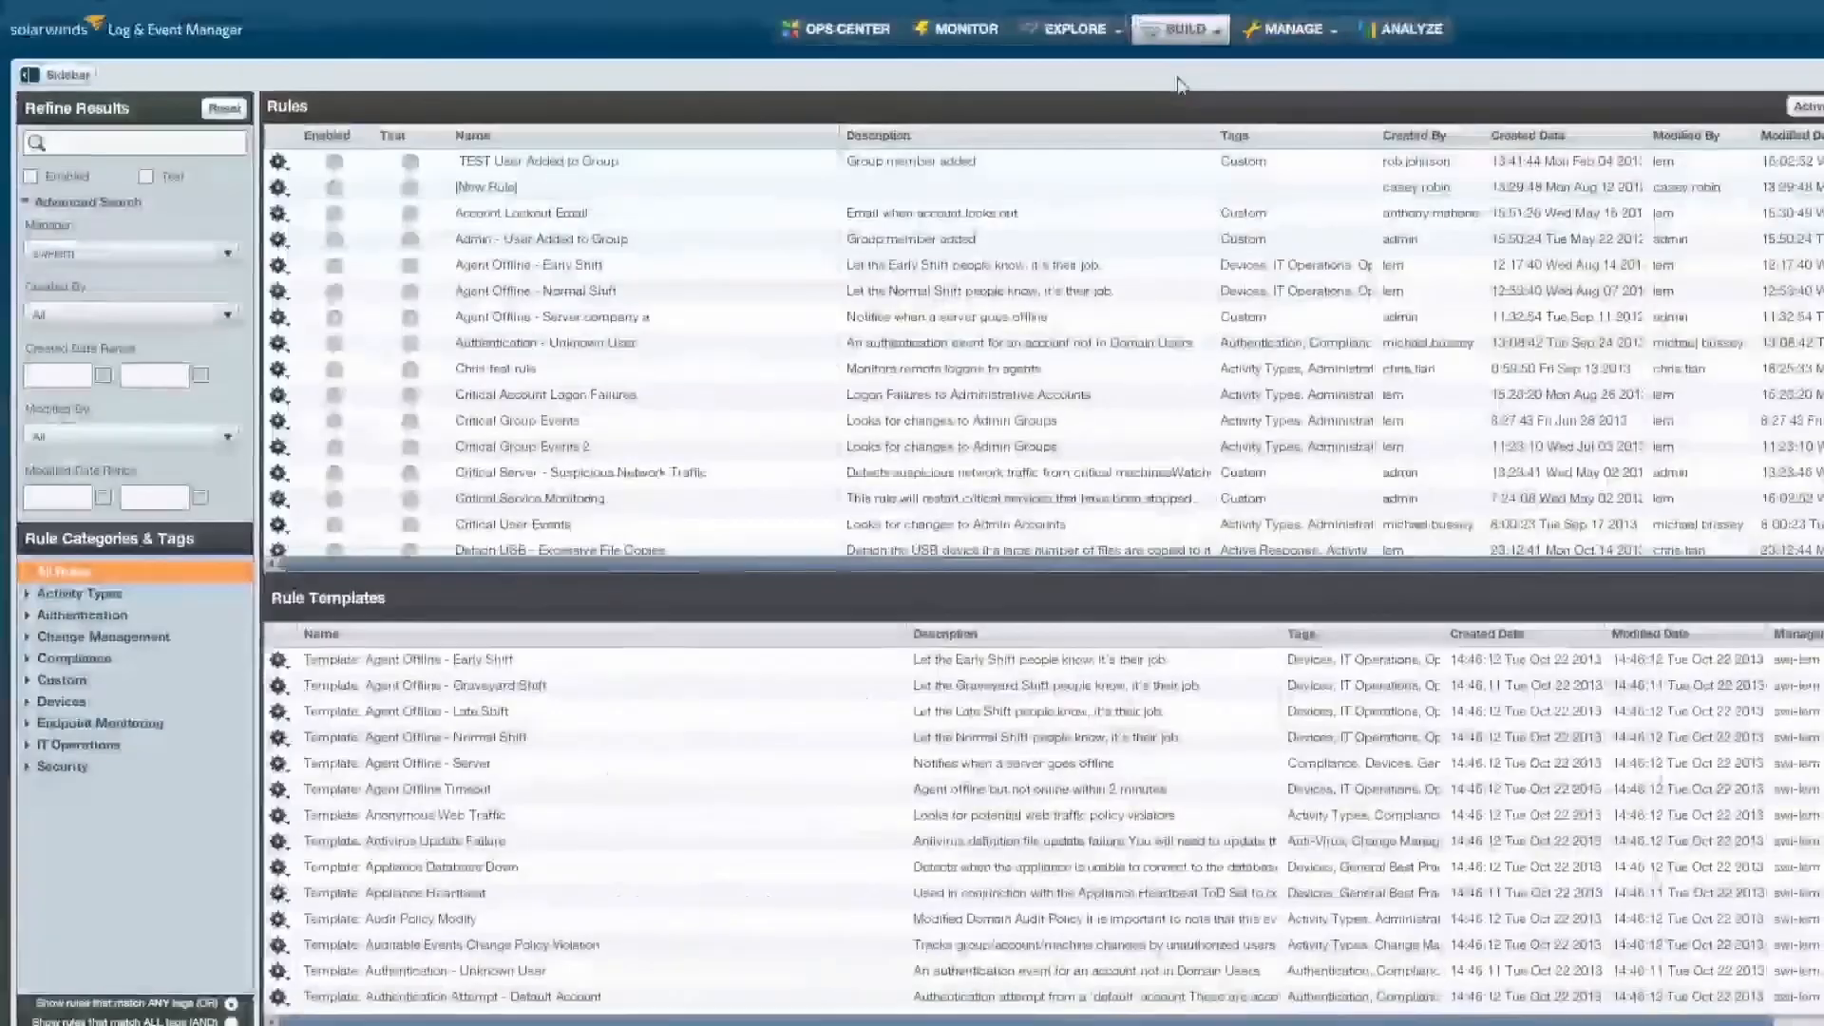